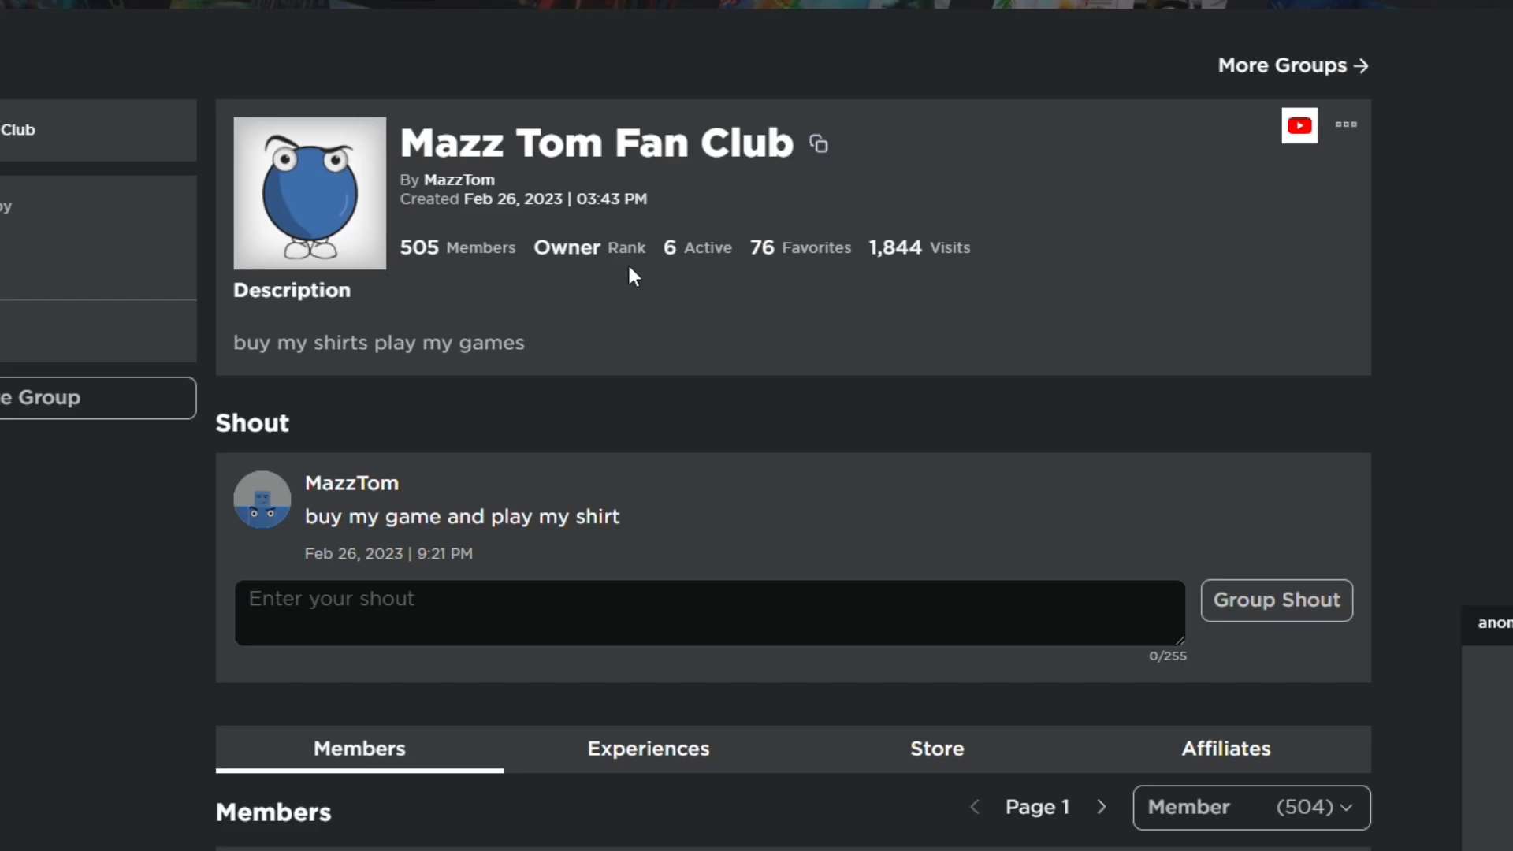
- Scroll the Mazz Tom Fan Club group page to reveal its options menu
scroll(down, 3)
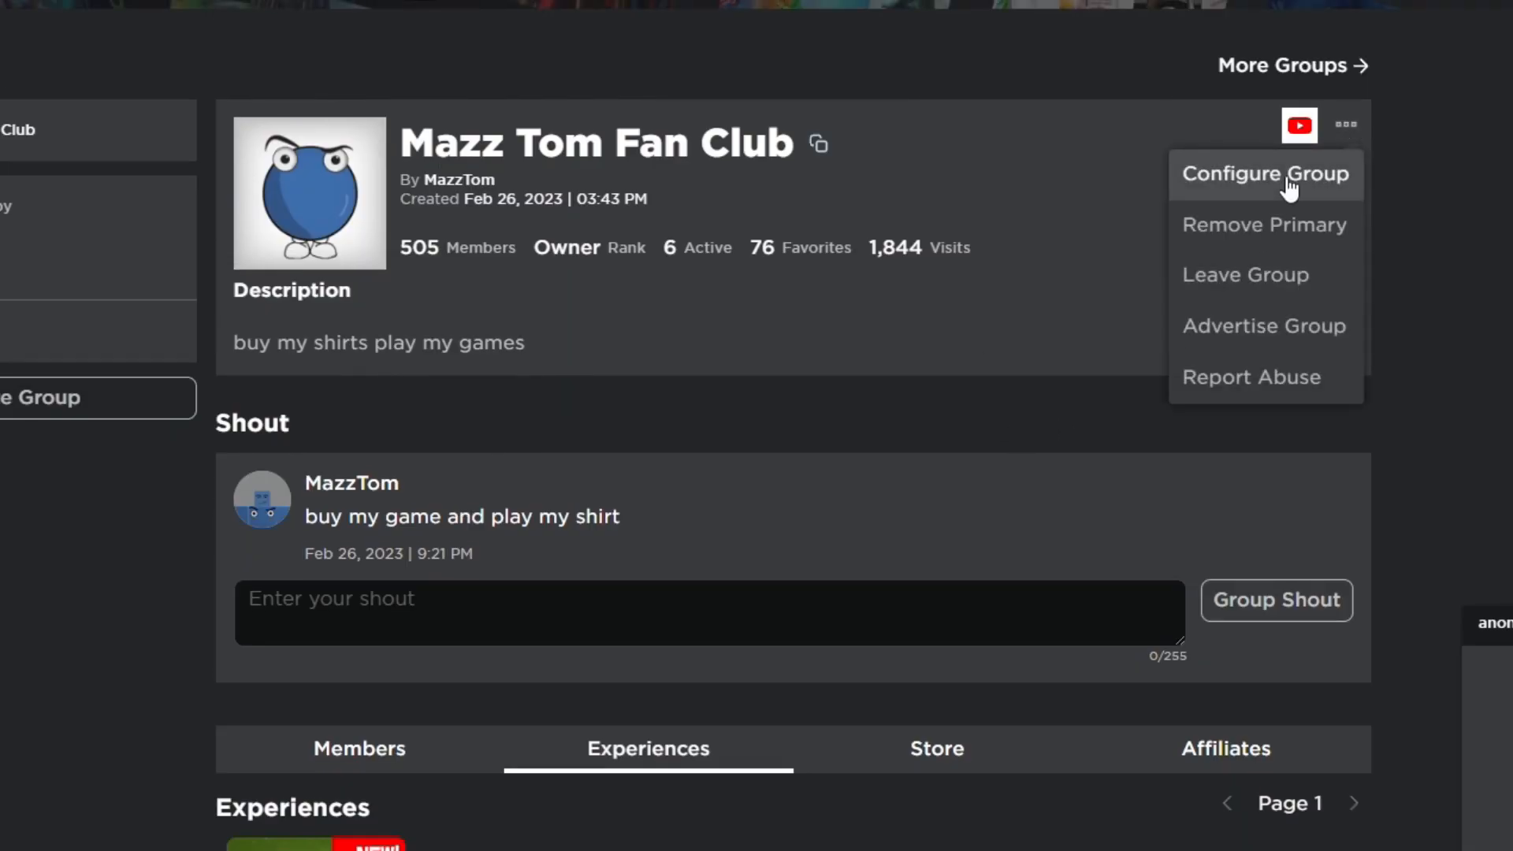
- Open the group's configuration revenue summary showing 2,711 pending Robux, briefly checking the obby game tab
click(1265, 173)
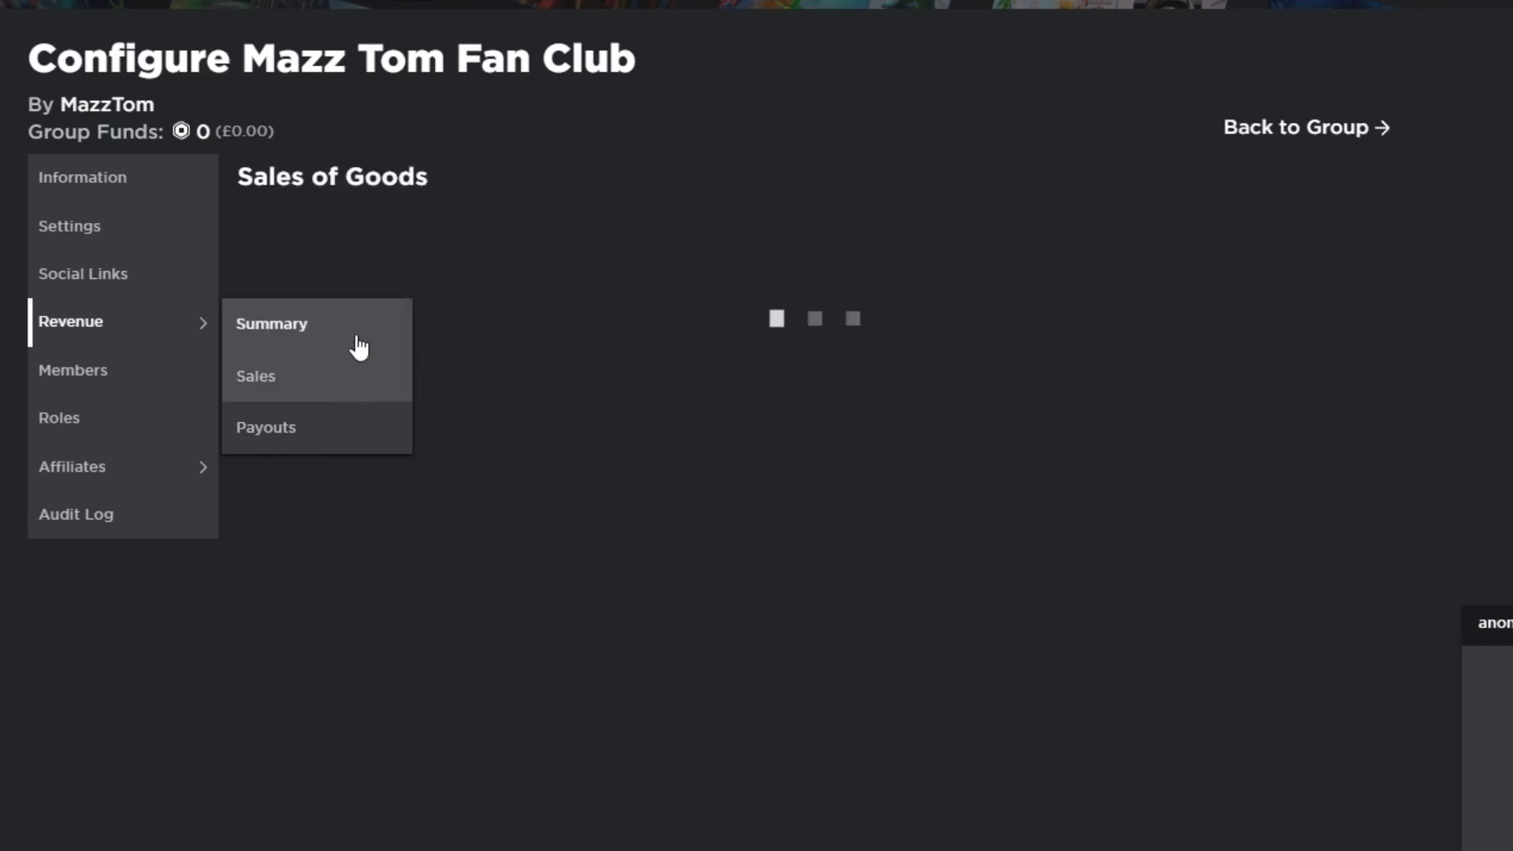
click(271, 323)
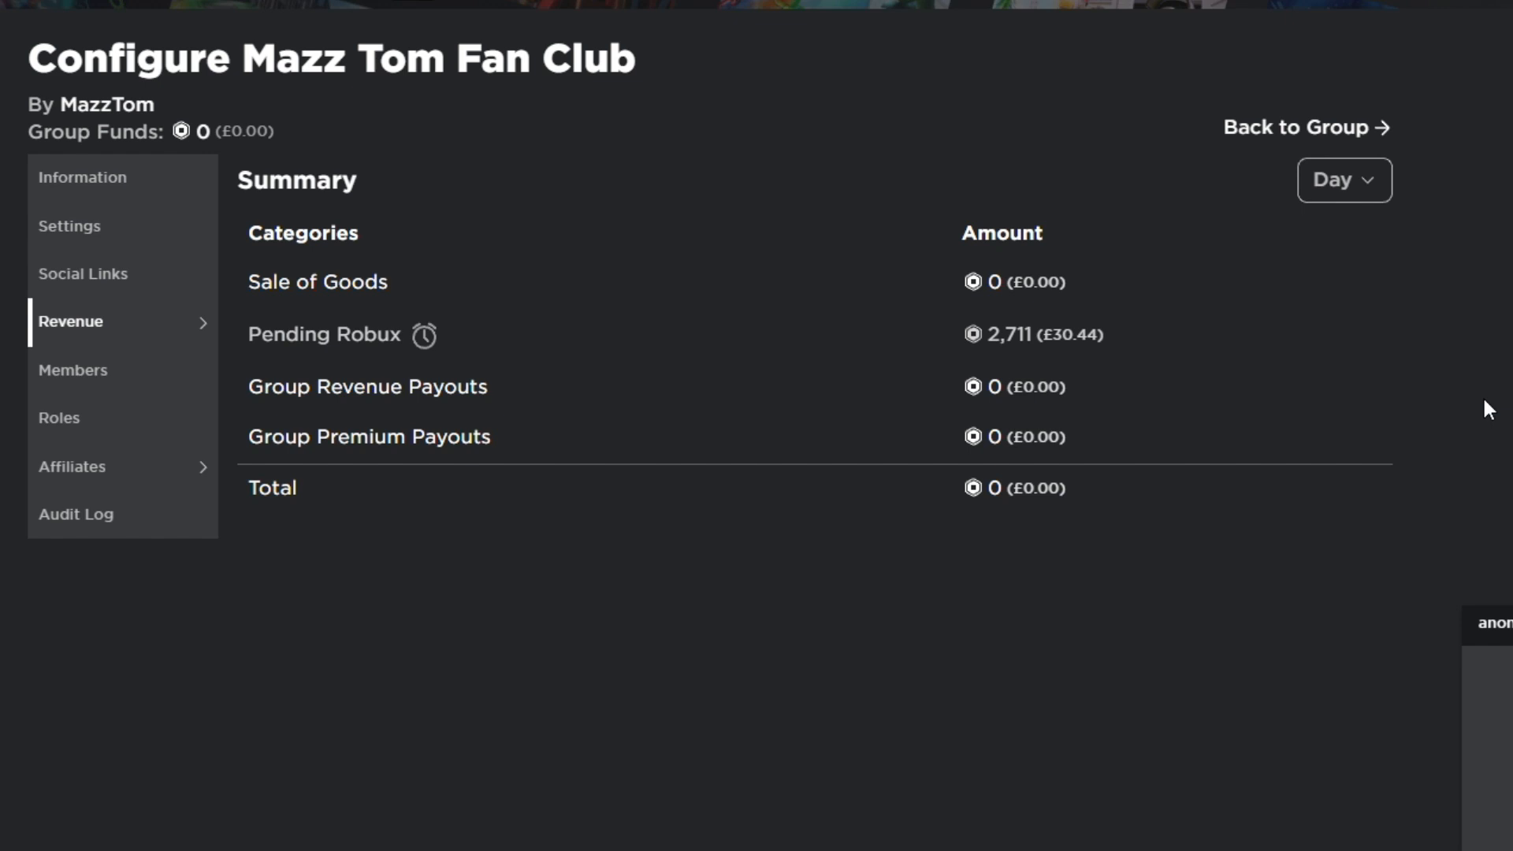
click(498, 14)
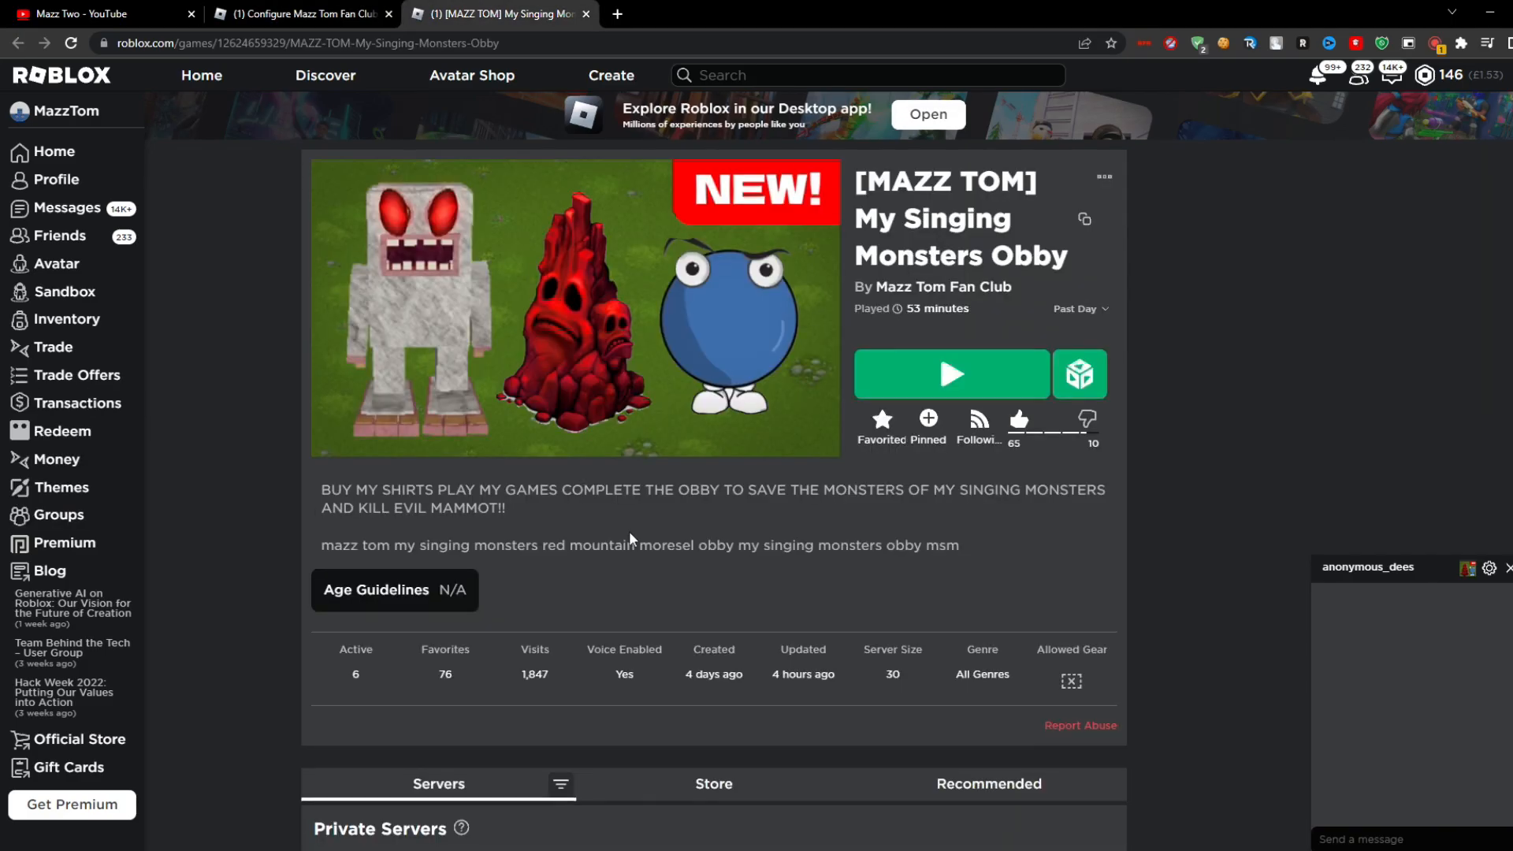
click(301, 13)
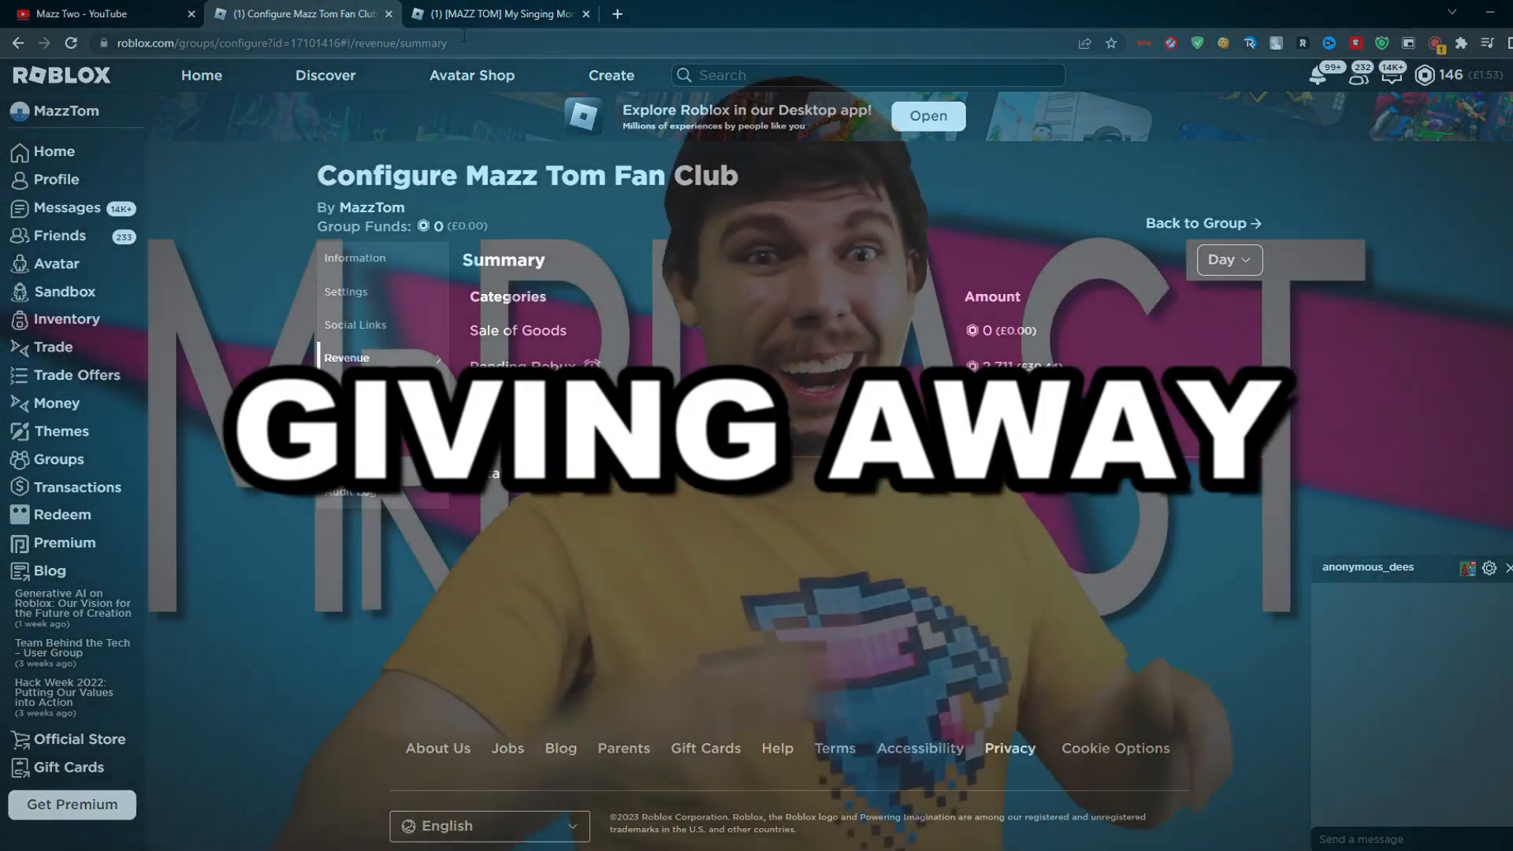